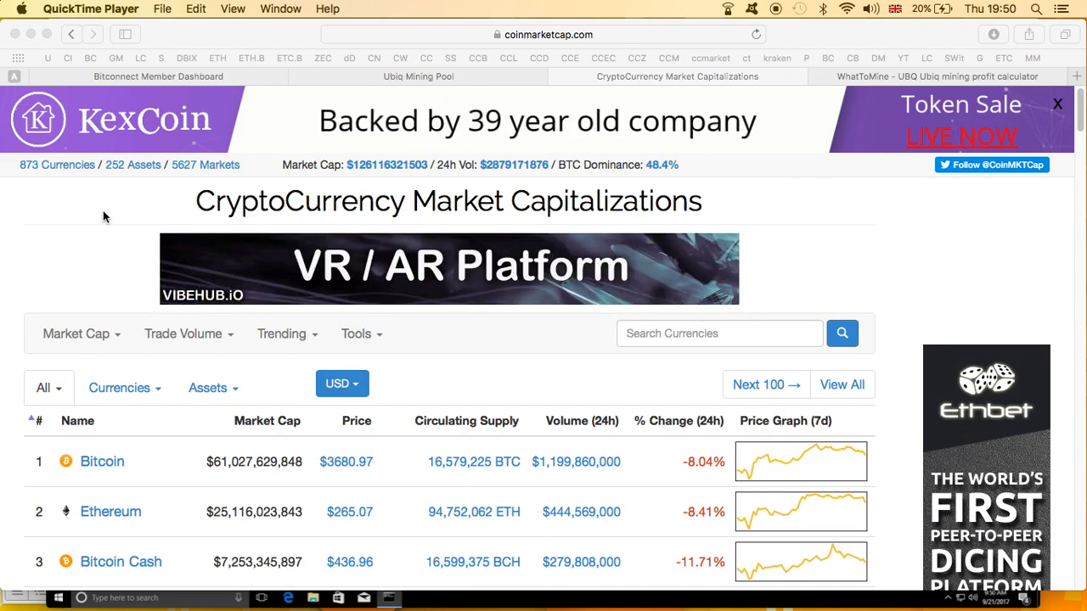
{"action": "mouse_move", "coordinate": [296, 357]}
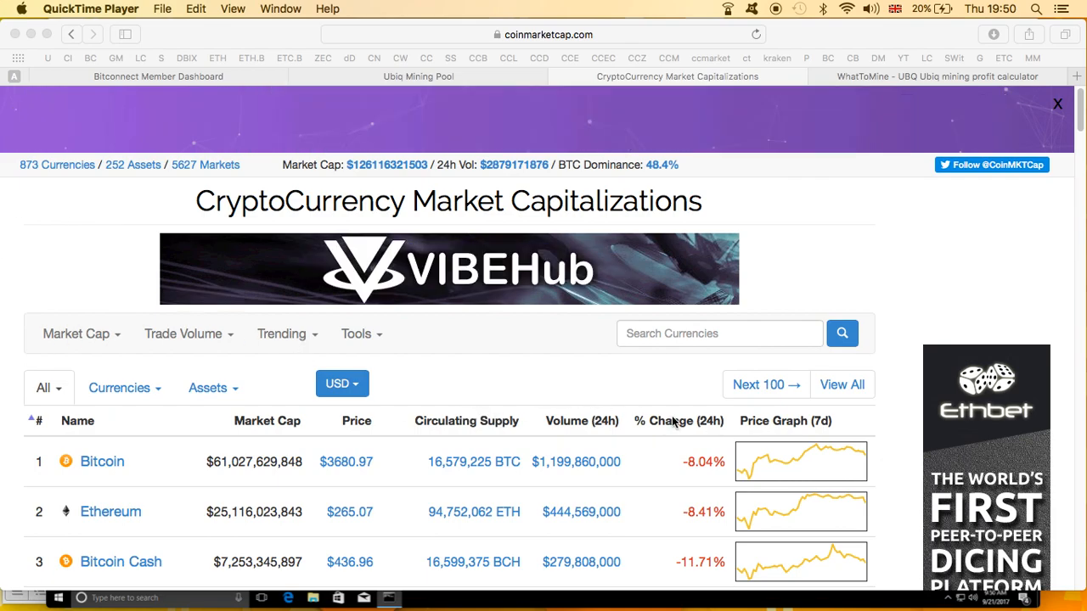
- Scroll the CoinMarketCap rankings down to ranks 72–81, where Ubiq sits at rank 73
{"action": "scroll", "scroll_direction": "down", "scroll_amount": 3}
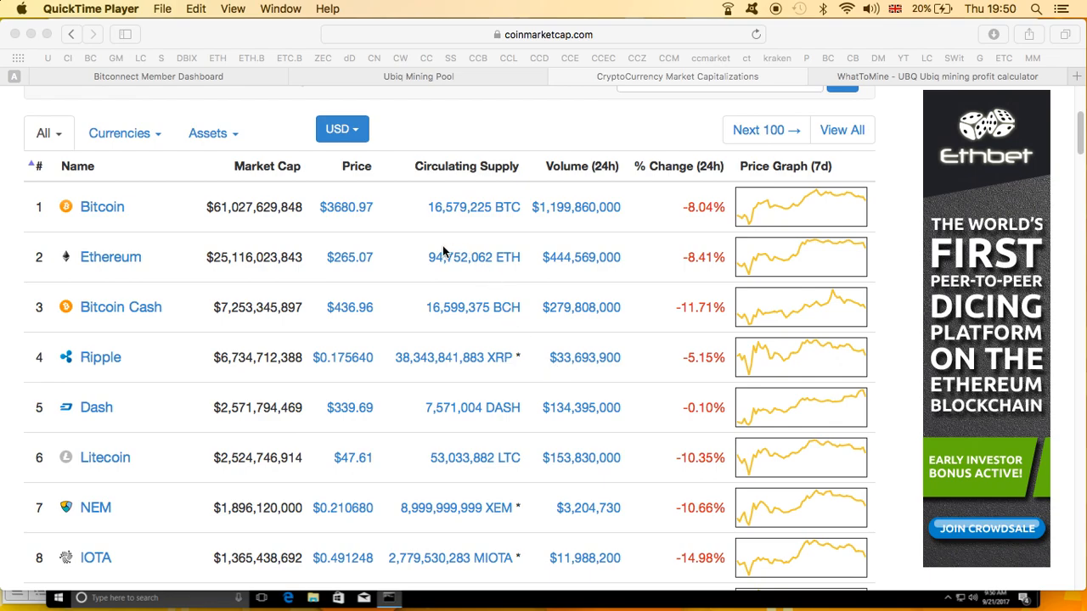
{"action": "mouse_move", "coordinate": [381, 277]}
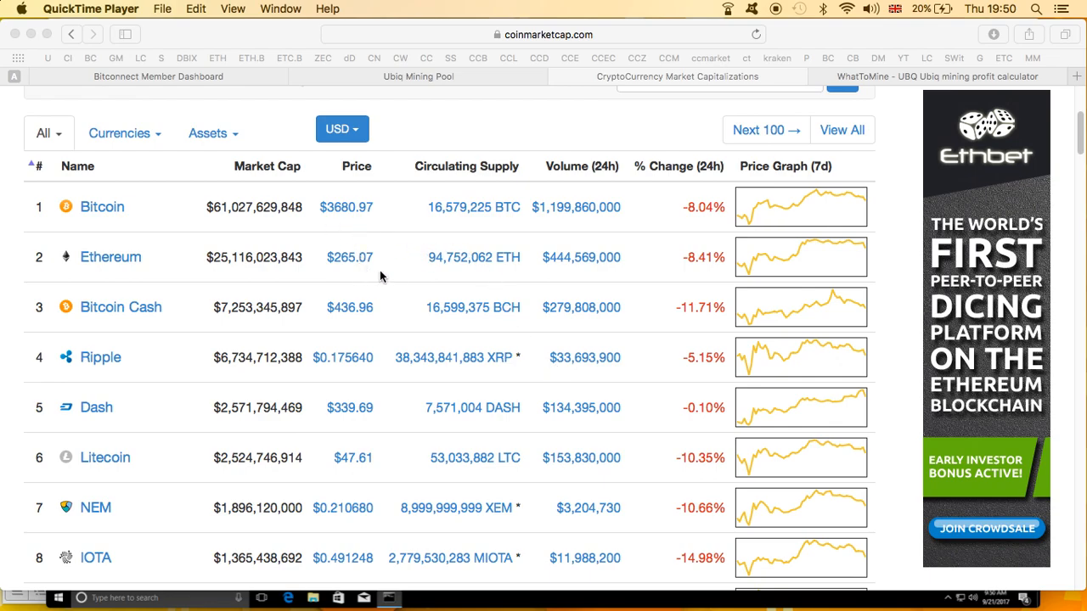
{"action": "mouse_move", "coordinate": [387, 339]}
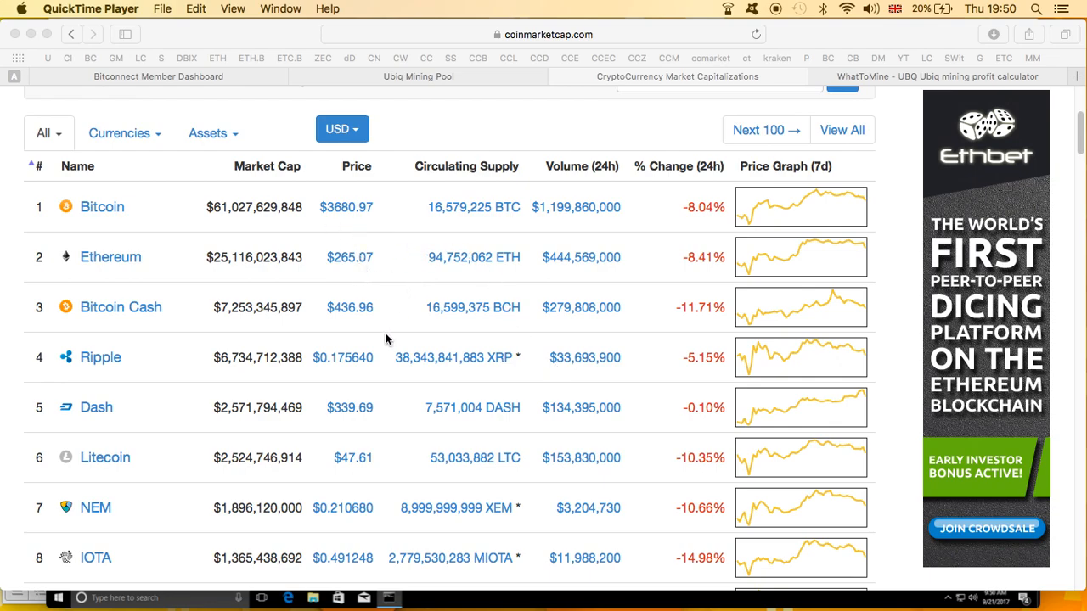
{"action": "scroll", "scroll_direction": "down", "scroll_amount": 3}
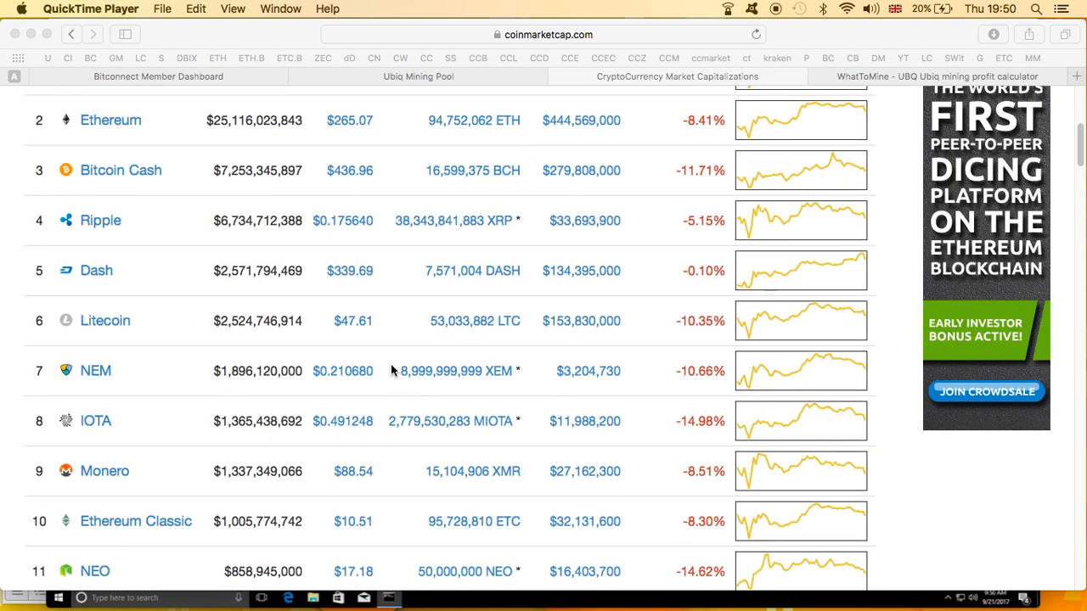
{"action": "mouse_move", "coordinate": [371, 335]}
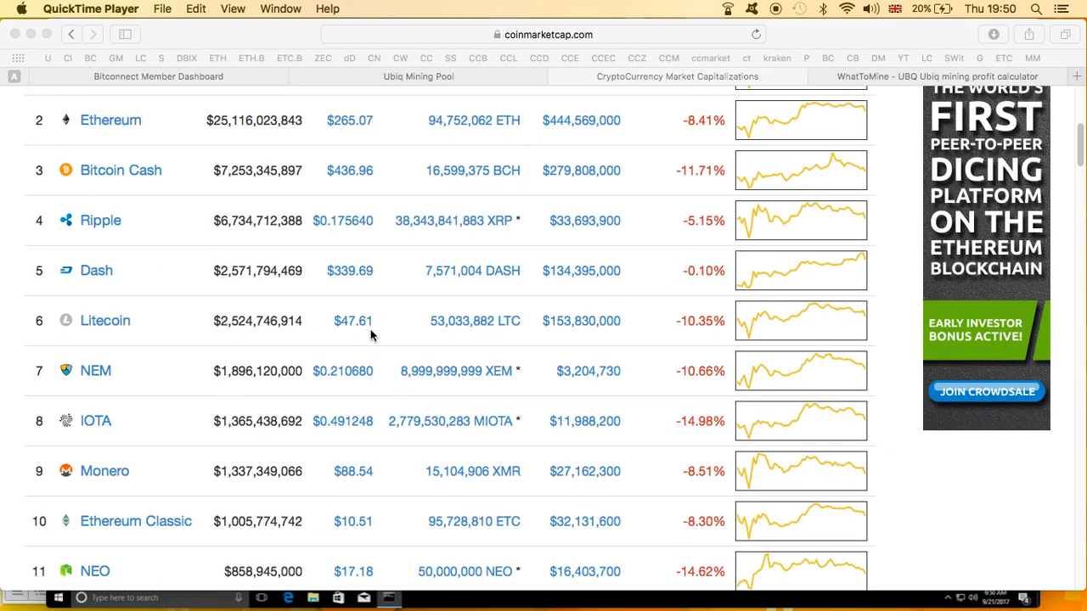
{"action": "mouse_move", "coordinate": [454, 505]}
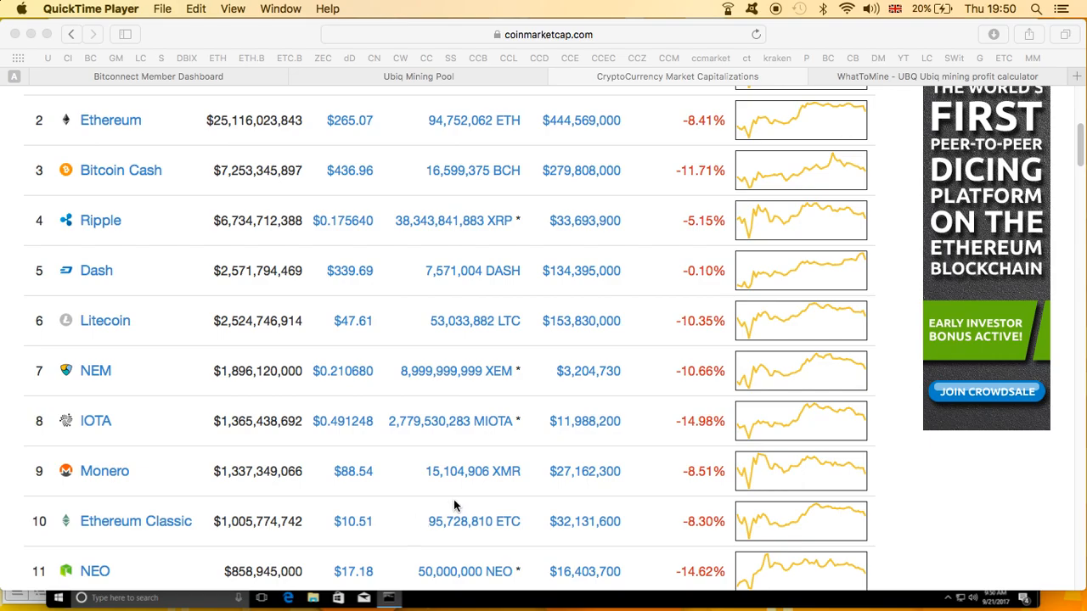
{"action": "scroll", "scroll_direction": "down", "scroll_amount": 3}
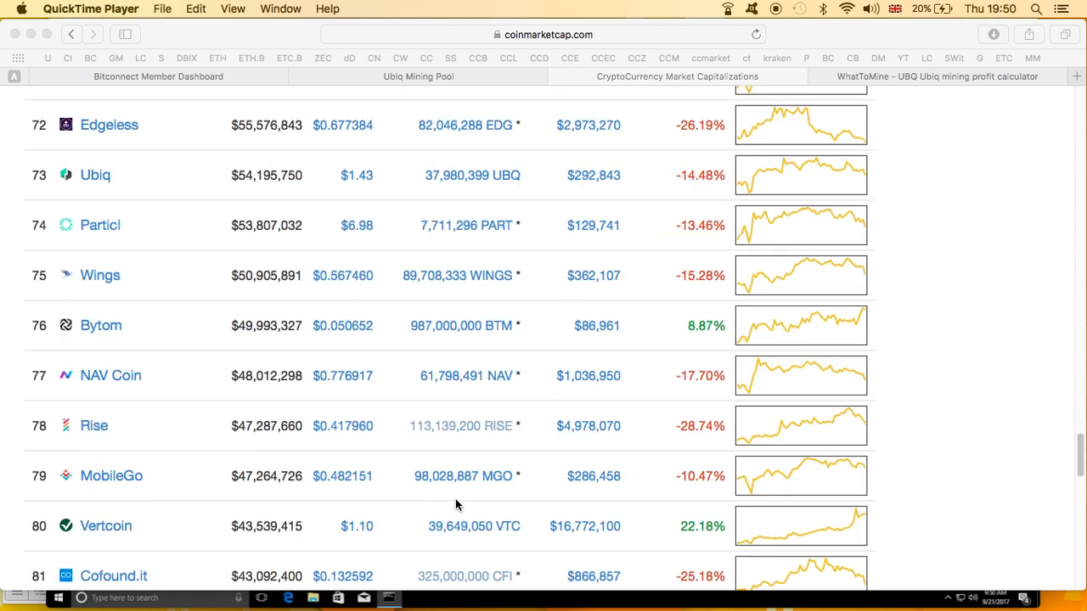
{"action": "mouse_move", "coordinate": [361, 157]}
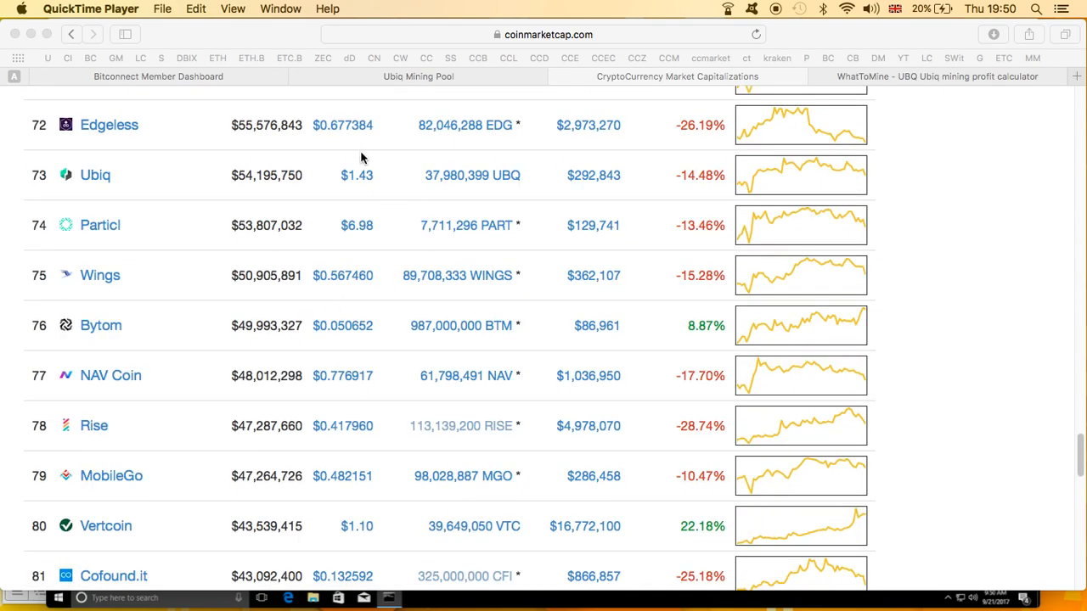
{"action": "mouse_move", "coordinate": [580, 255]}
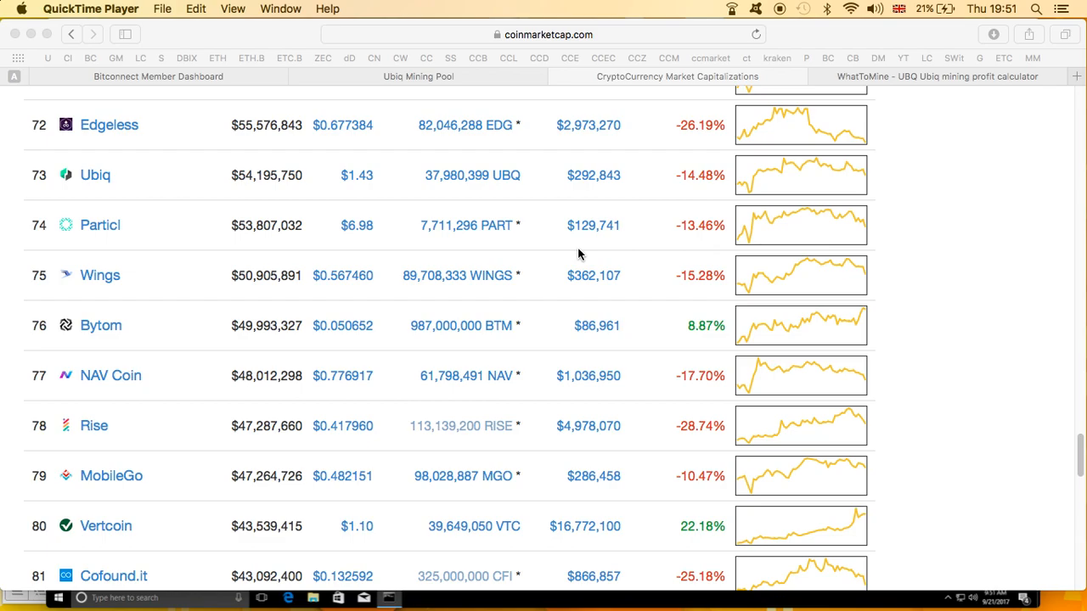
{"action": "mouse_move", "coordinate": [411, 187]}
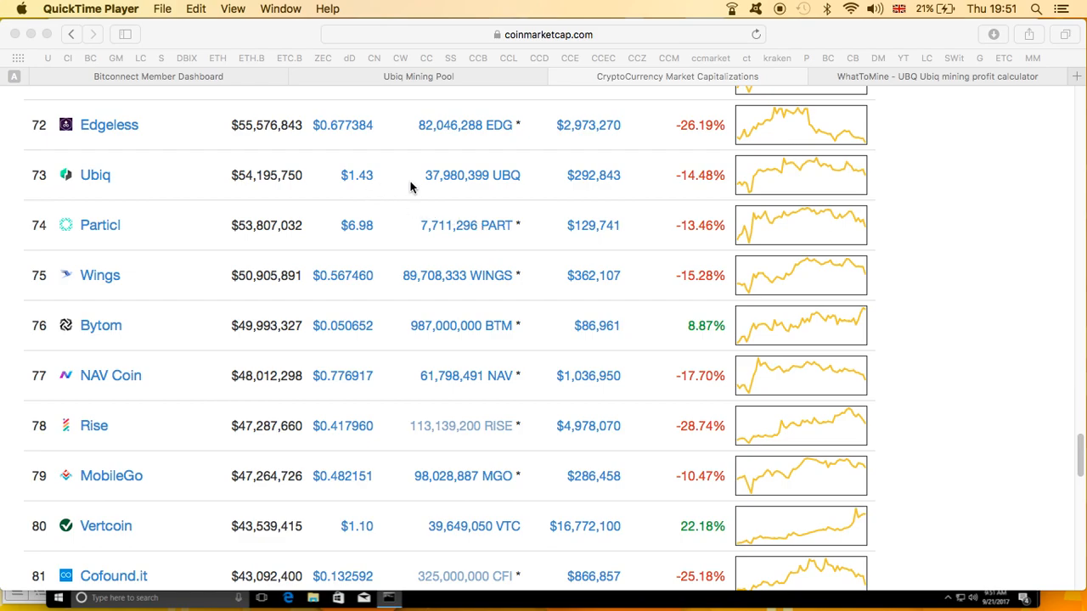
{"action": "mouse_move", "coordinate": [844, 202]}
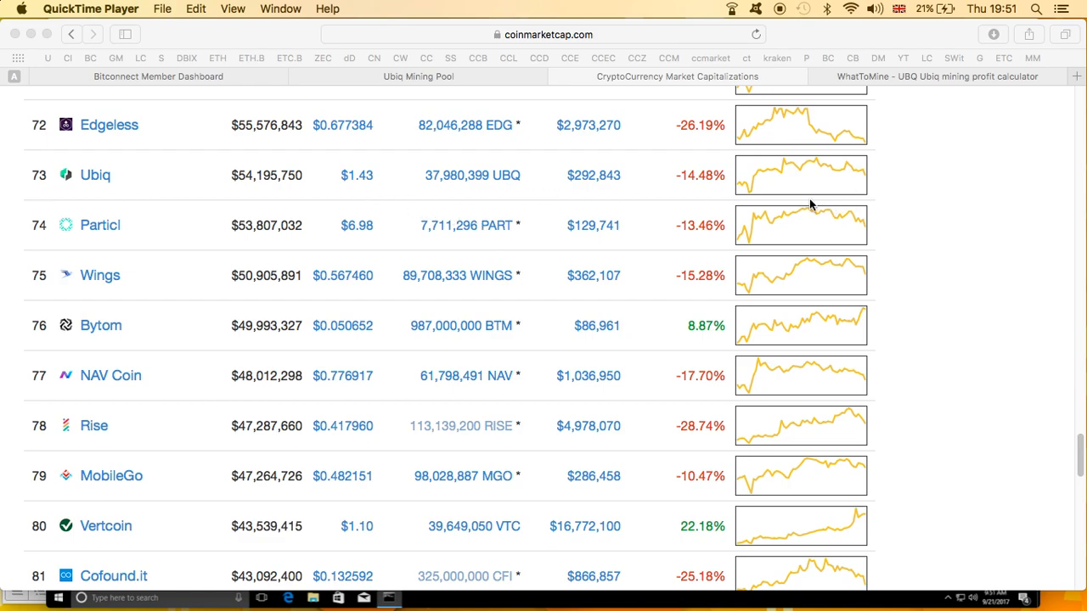
{"action": "mouse_move", "coordinate": [432, 224]}
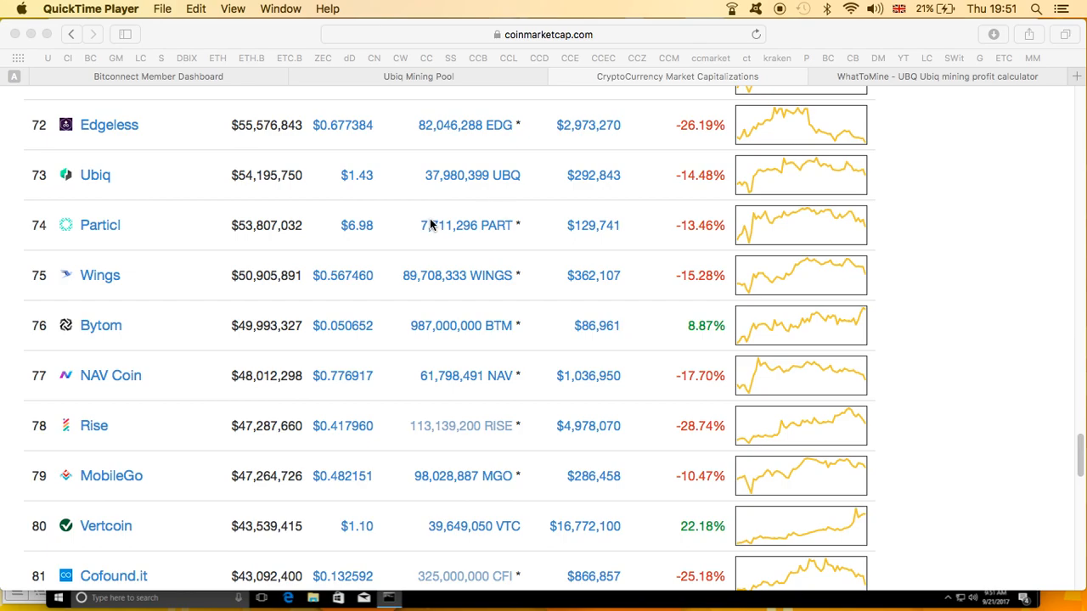
{"action": "mouse_move", "coordinate": [577, 213]}
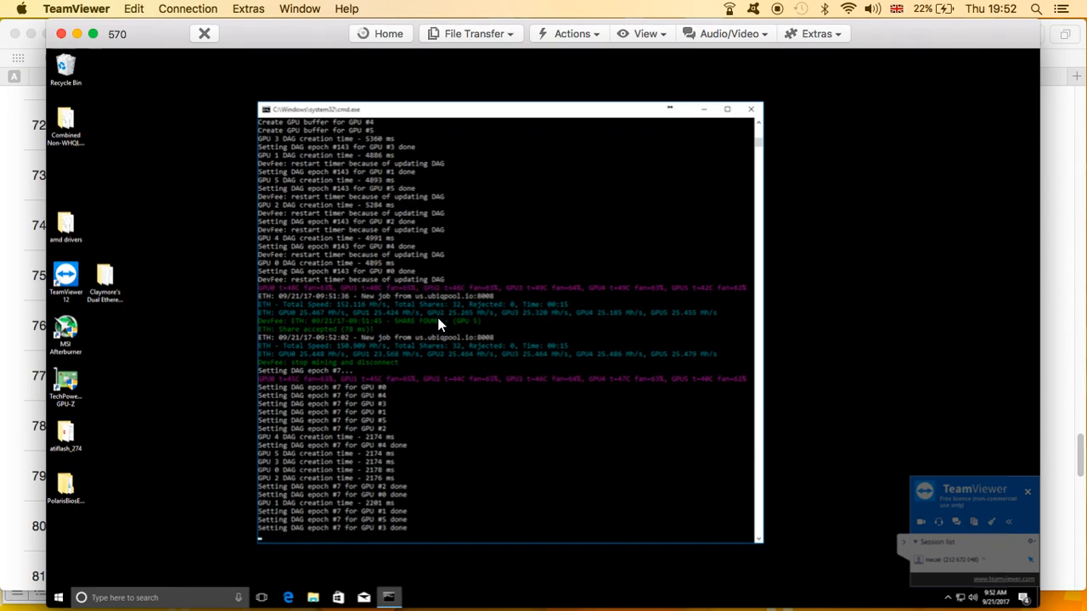
{"action": "mouse_move", "coordinate": [311, 392]}
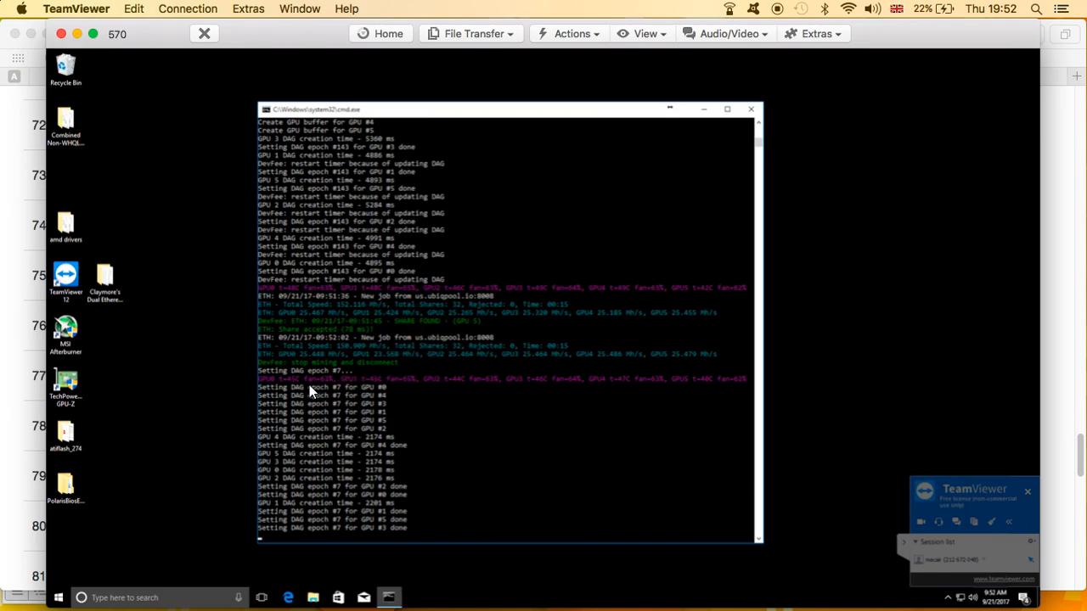
{"action": "mouse_move", "coordinate": [588, 410]}
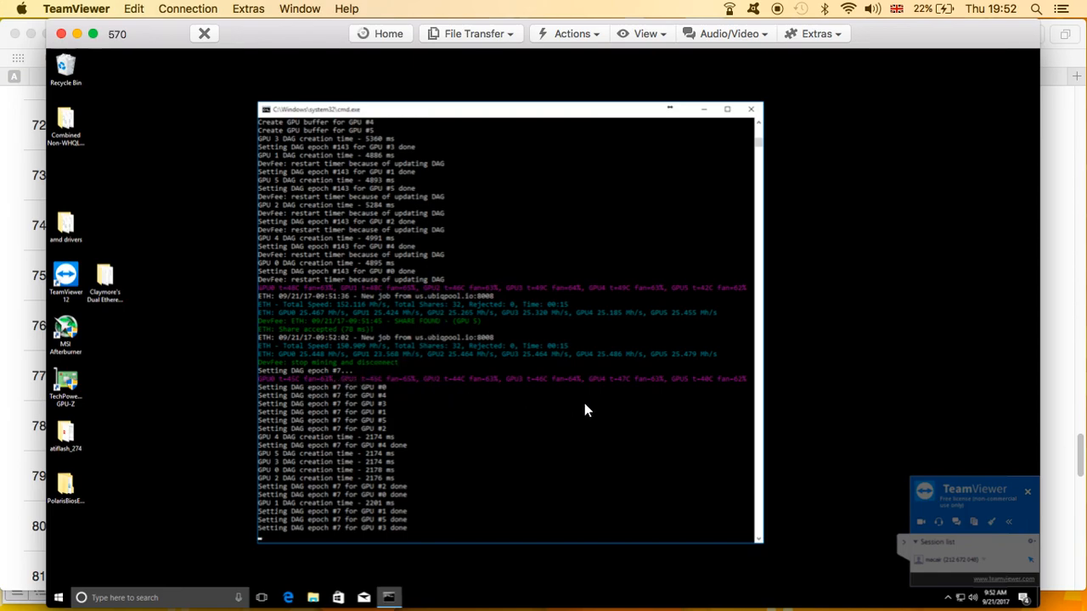
{"action": "mouse_move", "coordinate": [315, 393]}
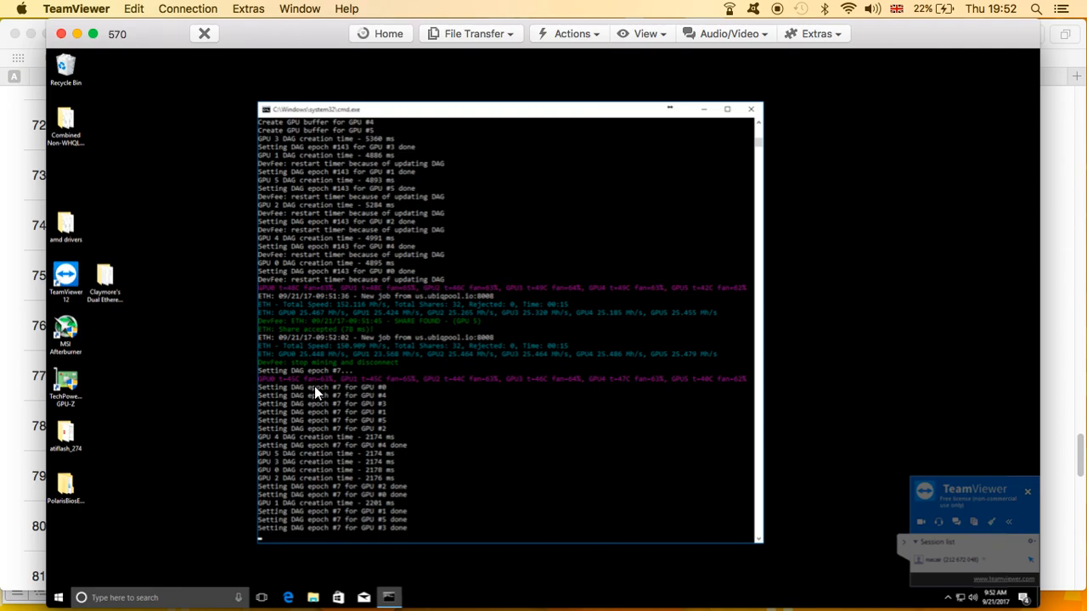
{"action": "mouse_move", "coordinate": [405, 399]}
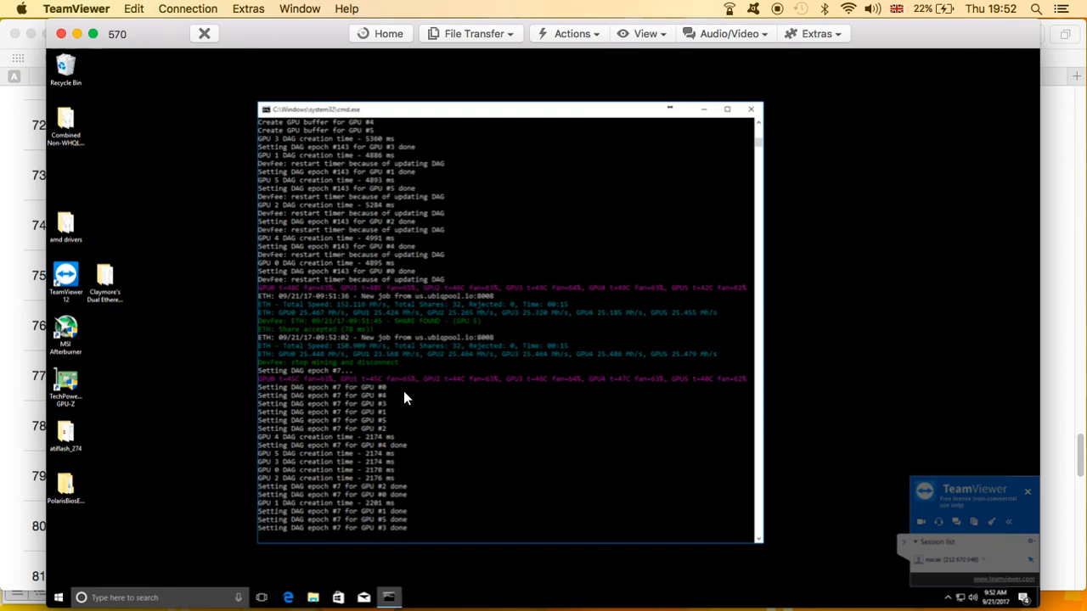
{"action": "mouse_move", "coordinate": [654, 392]}
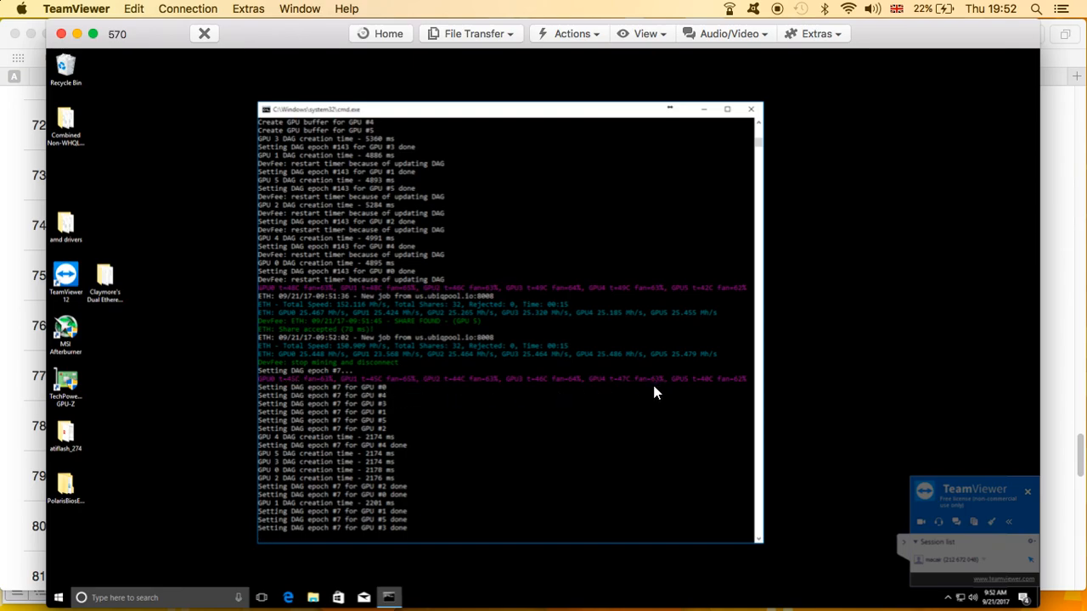
{"action": "mouse_move", "coordinate": [688, 423]}
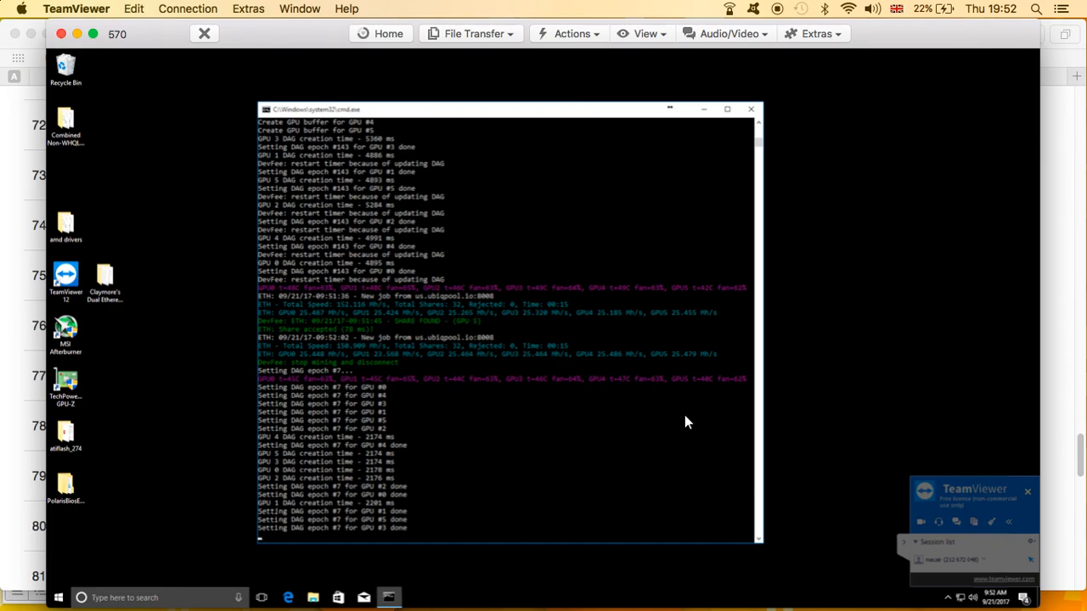
{"action": "mouse_move", "coordinate": [786, 410]}
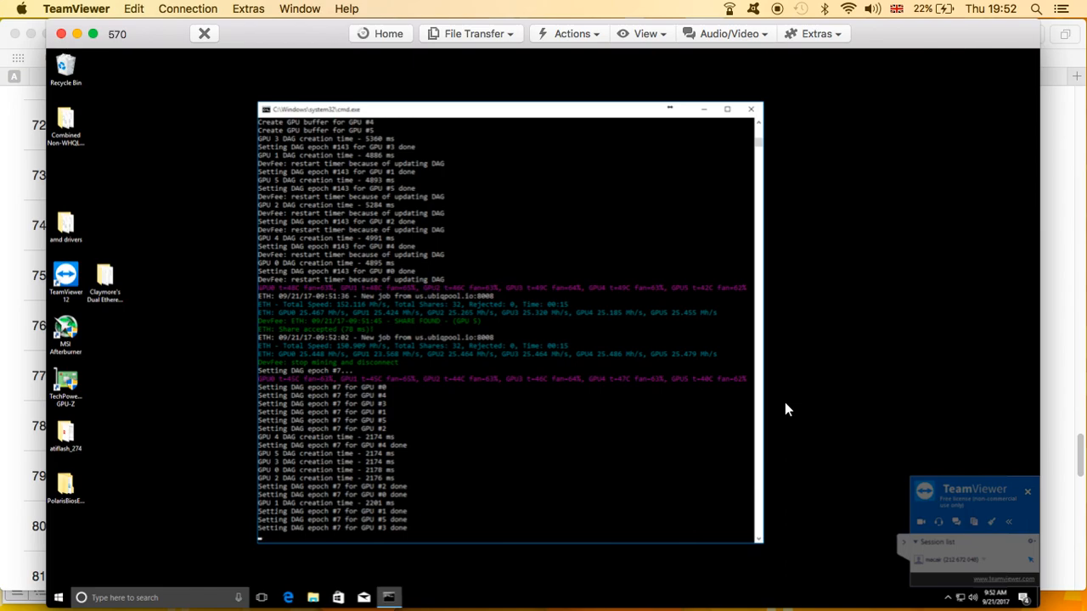
{"action": "mouse_move", "coordinate": [1040, 108]}
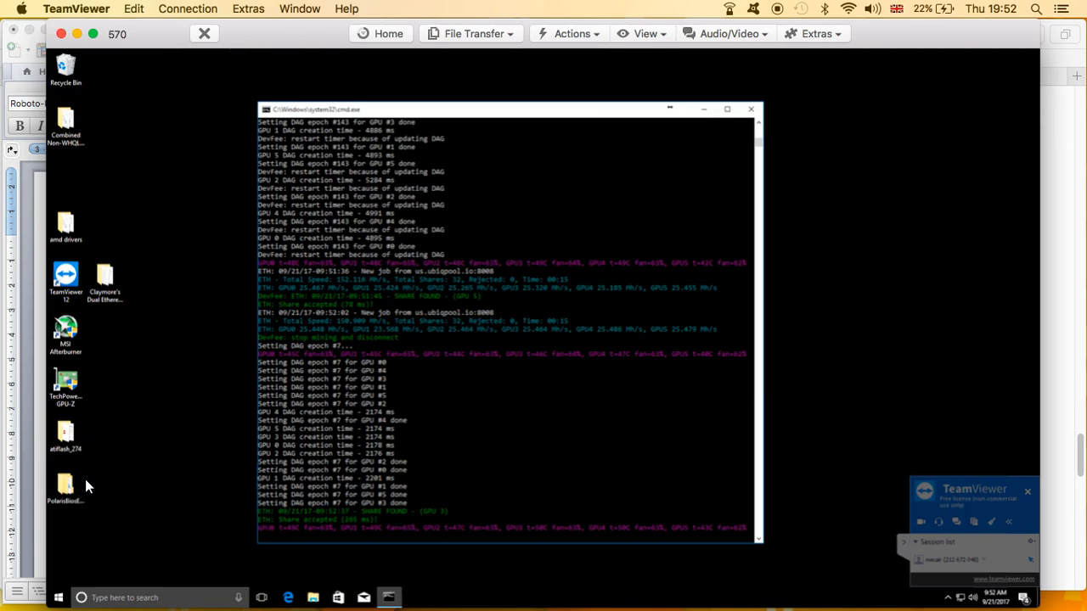
{"action": "mouse_move", "coordinate": [52, 434]}
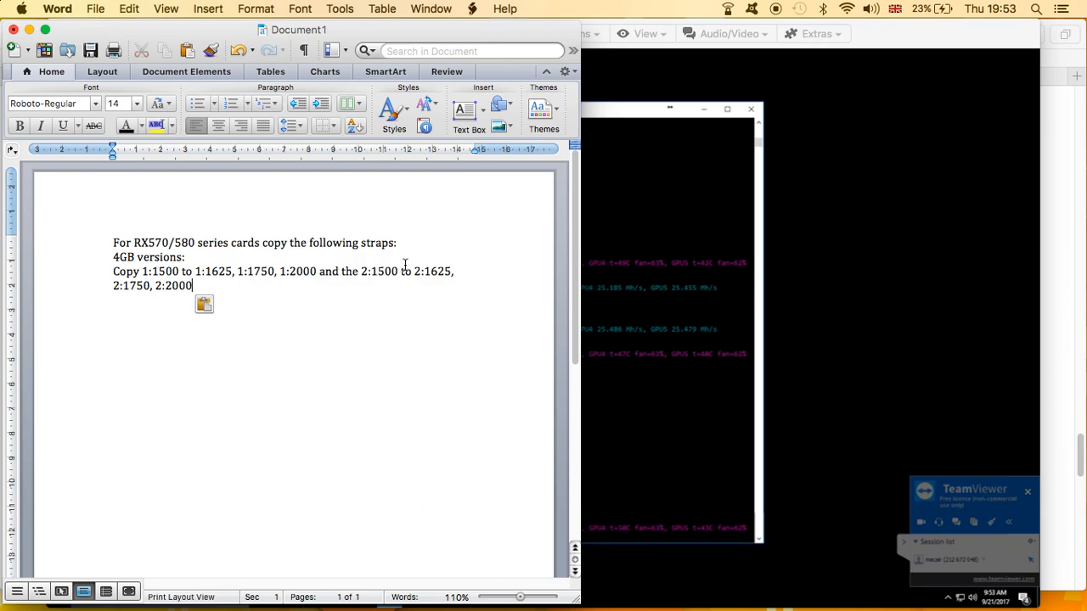
{"action": "mouse_move", "coordinate": [598, 220]}
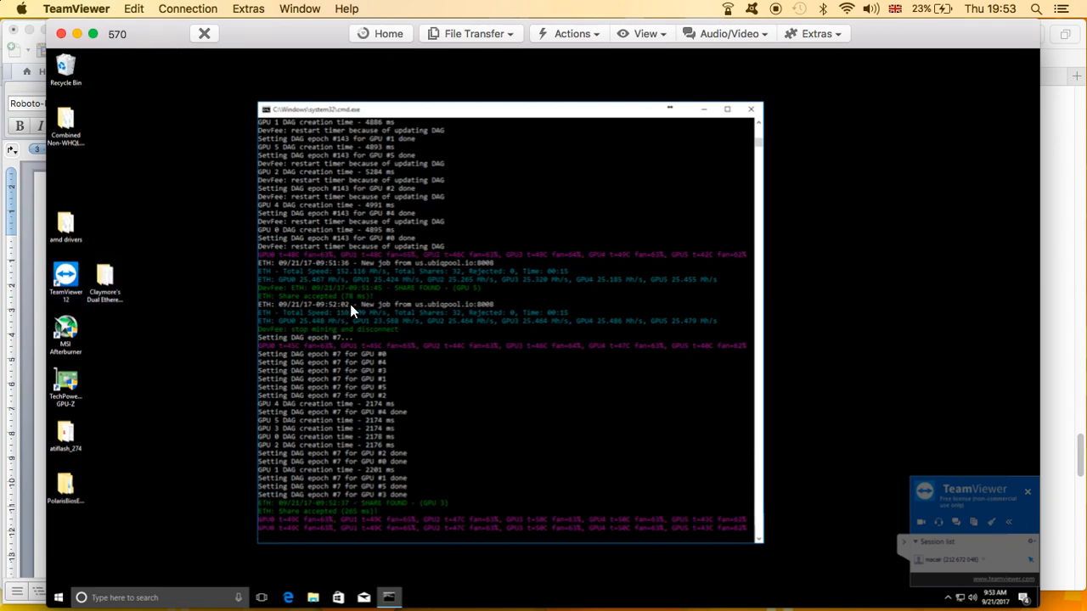
{"action": "mouse_move", "coordinate": [416, 380]}
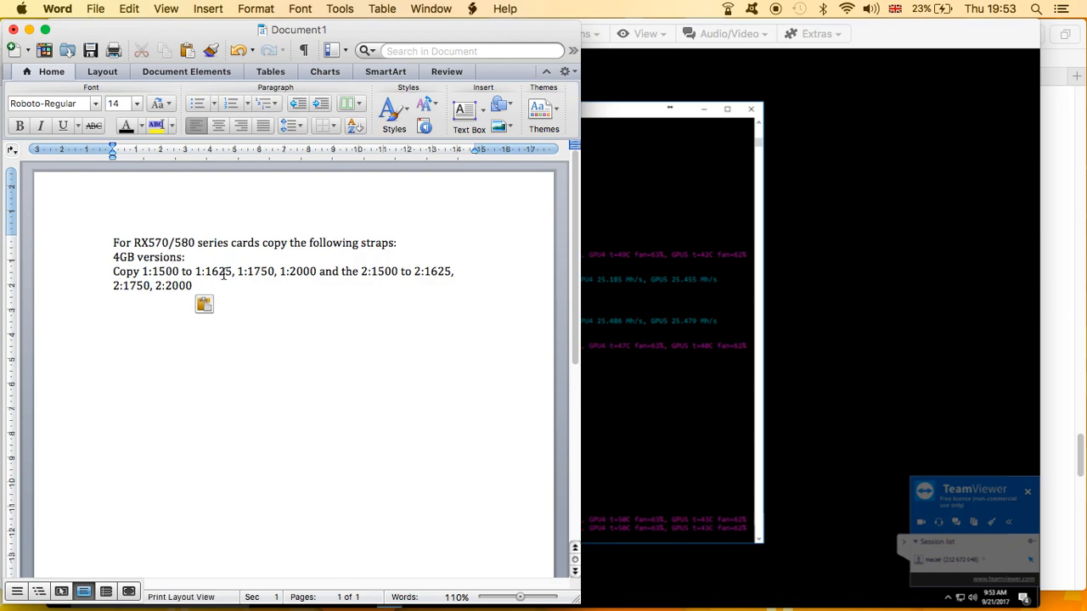
- Click in the Word note on copying RX570/580 4GB straps 1:1500 and 2:1500
{"action": "left_click", "coordinate": [192, 286]}
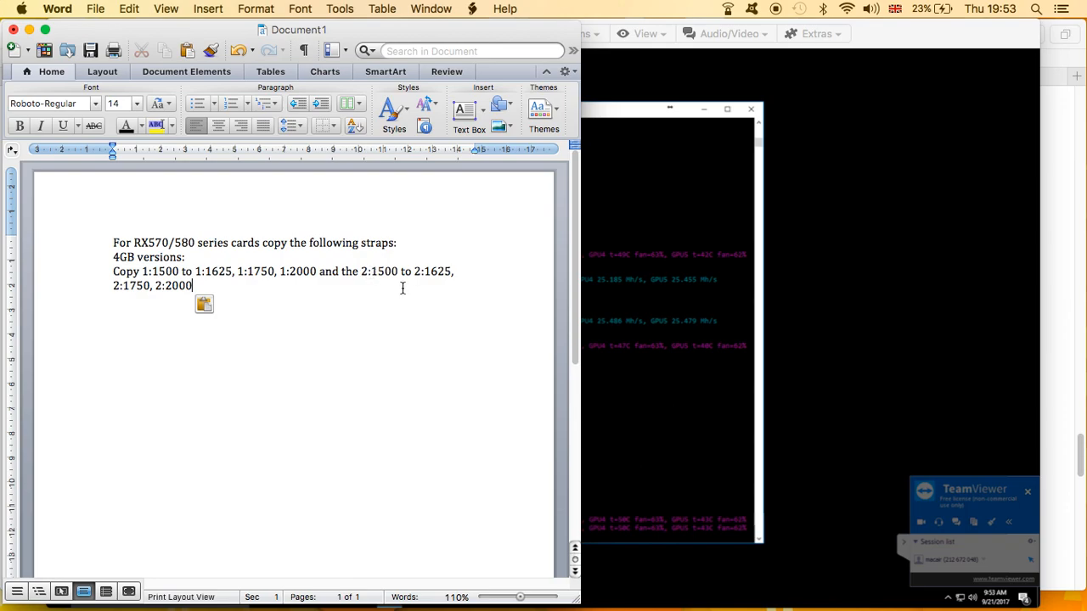
{"action": "mouse_move", "coordinate": [434, 276]}
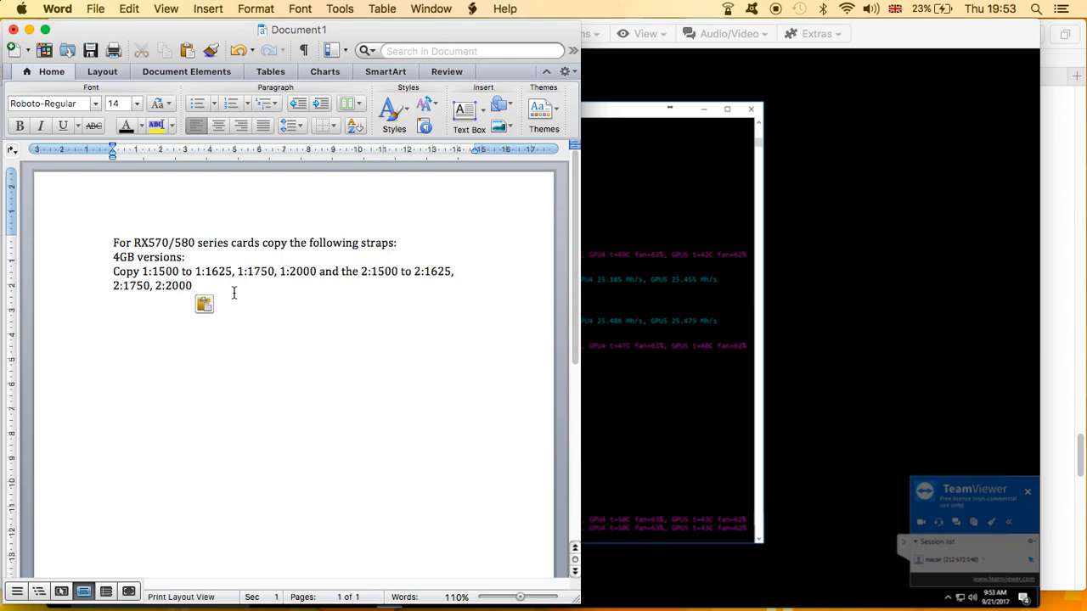
{"action": "left_click", "coordinate": [193, 285]}
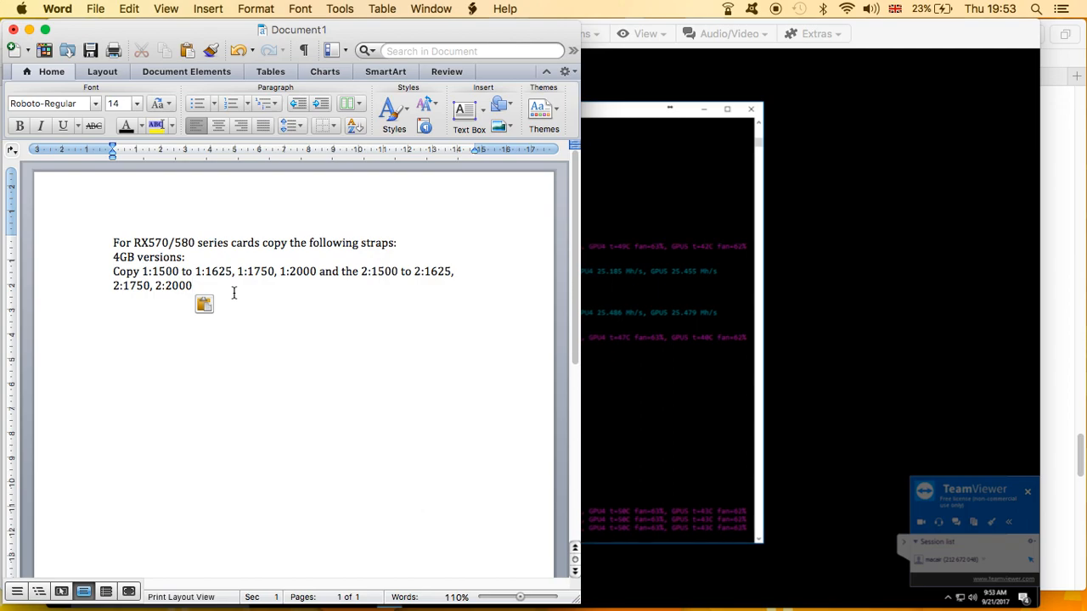
{"action": "left_click", "coordinate": [193, 286]}
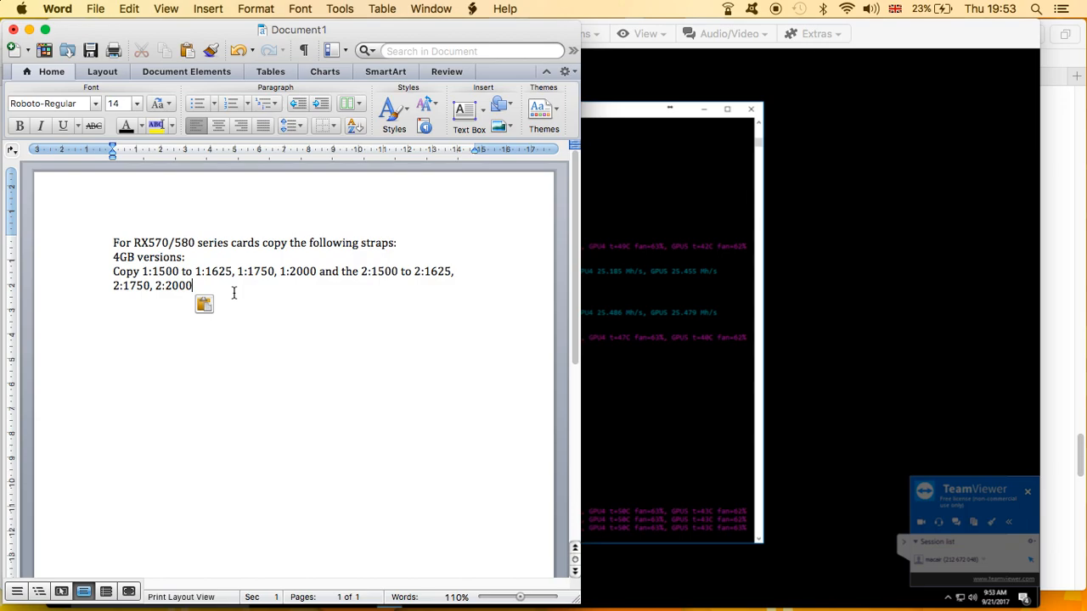
{"action": "mouse_move", "coordinate": [835, 214]}
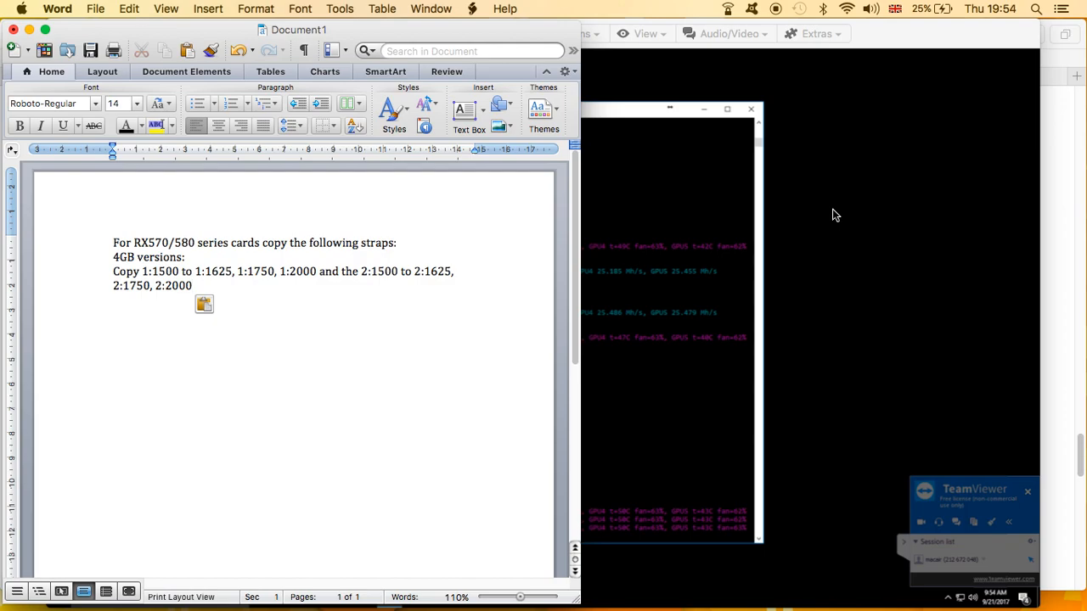
- Bring Safari forward on CoinMarketCap showing Ubiq at rank 73 priced $1.43
{"action": "left_click", "coordinate": [192, 285]}
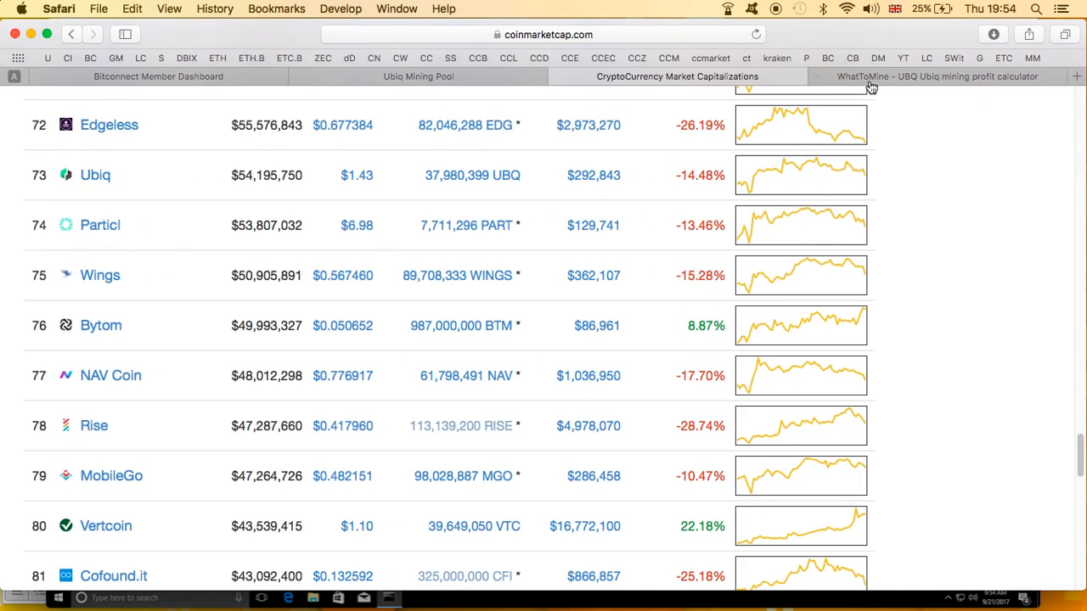
- Recalculate the WhatToMine Ubiq estimate with 170 MH/s, 840 W, $0.12/kWh and 1.5% fee
{"action": "left_click", "coordinate": [935, 77]}
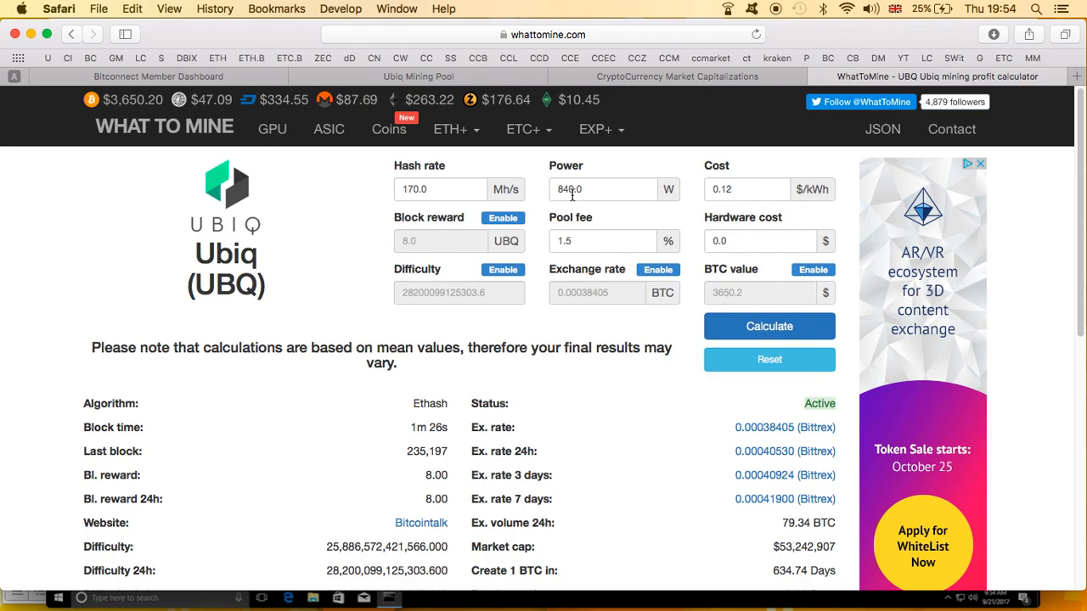
{"action": "mouse_move", "coordinate": [574, 245]}
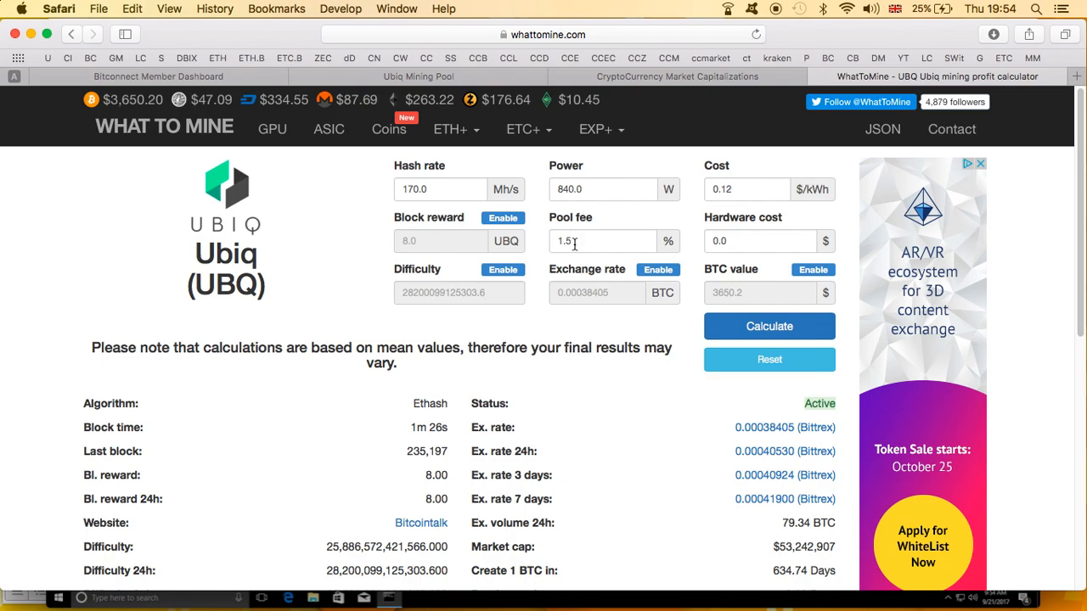
{"action": "mouse_move", "coordinate": [750, 190]}
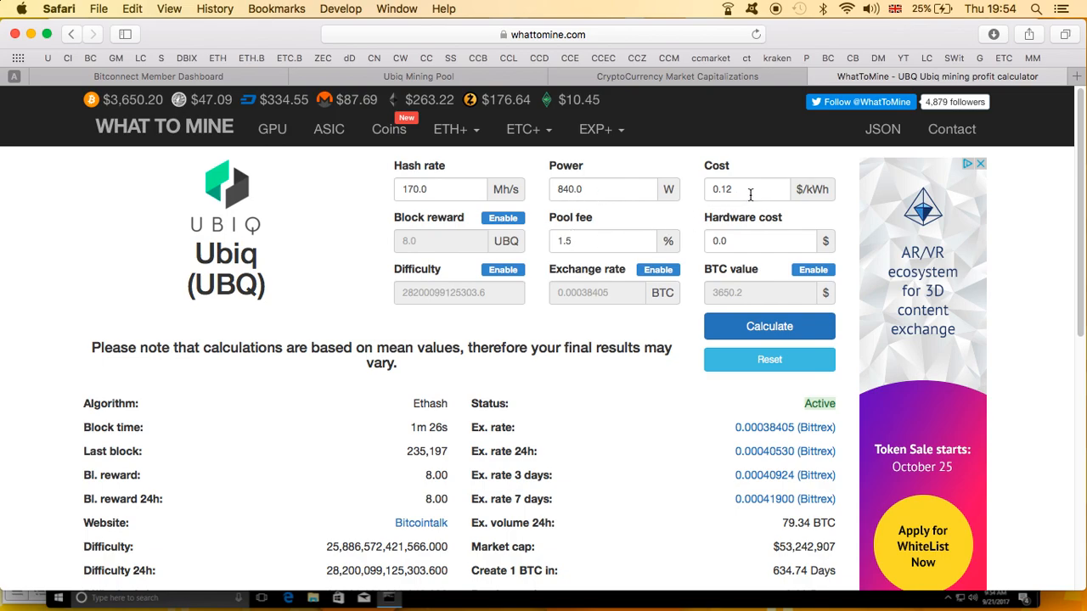
{"action": "left_click", "coordinate": [769, 326]}
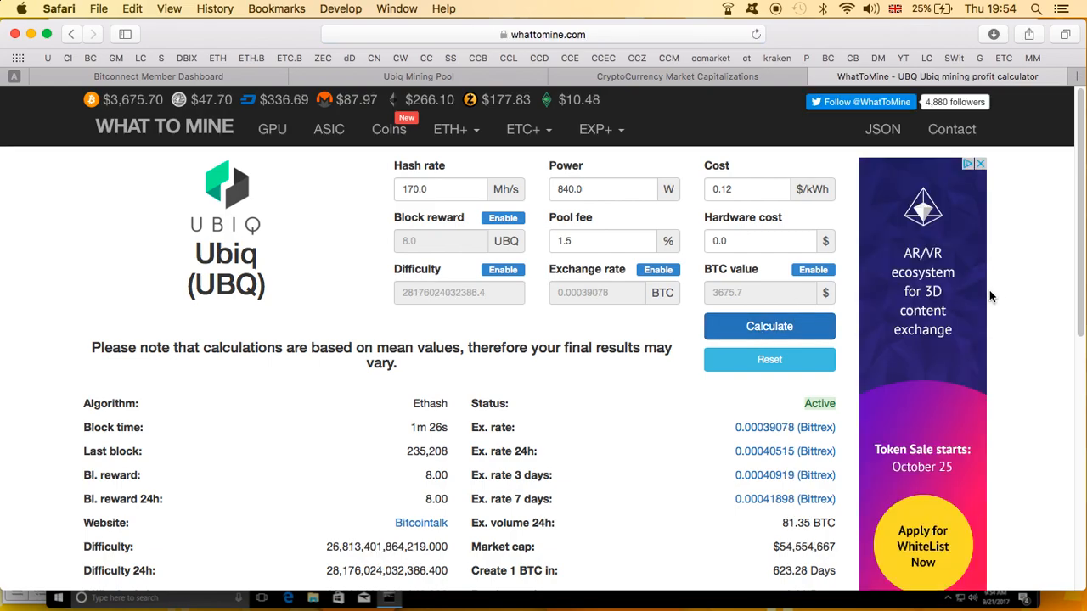
- Scroll to Estimated Rewards: $3.48 per day, $104.34 monthly, $1,269.52 yearly
{"action": "scroll", "scroll_direction": "down", "scroll_amount": 3}
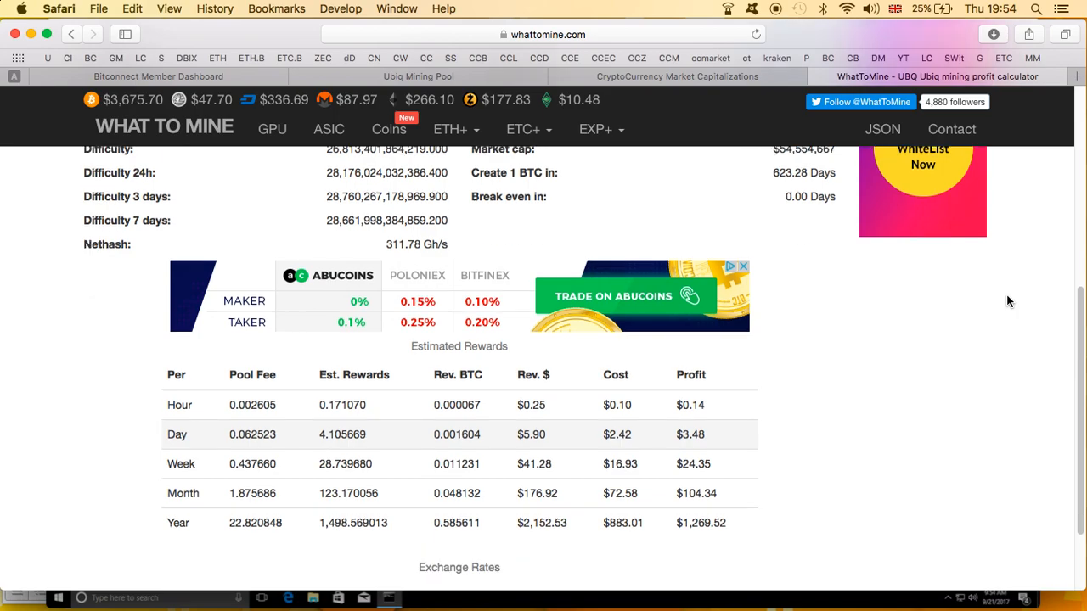
{"action": "scroll", "scroll_direction": "down", "scroll_amount": 3}
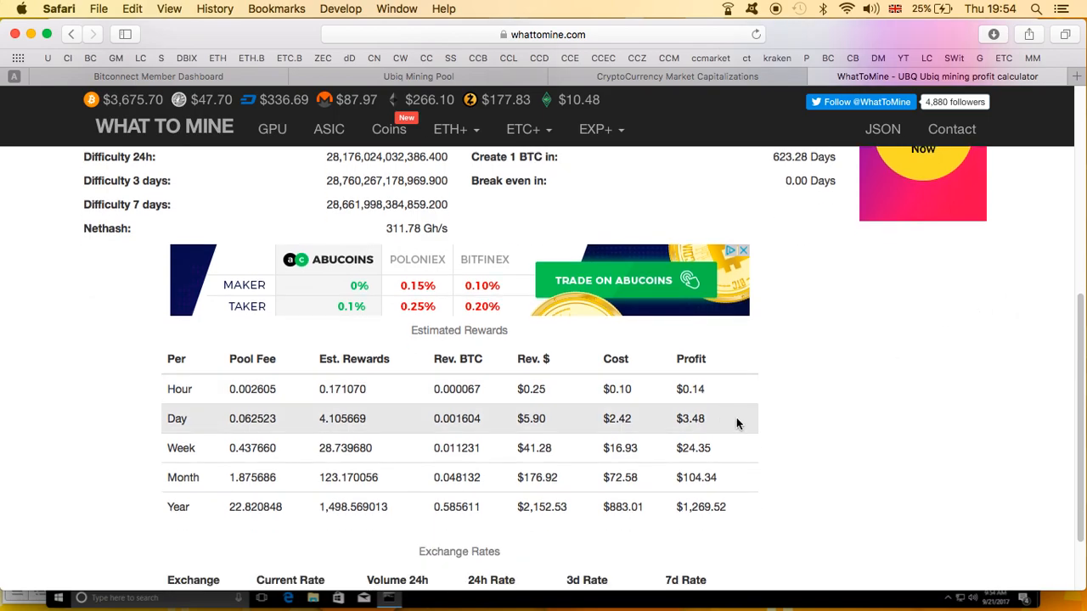
{"action": "mouse_move", "coordinate": [716, 458]}
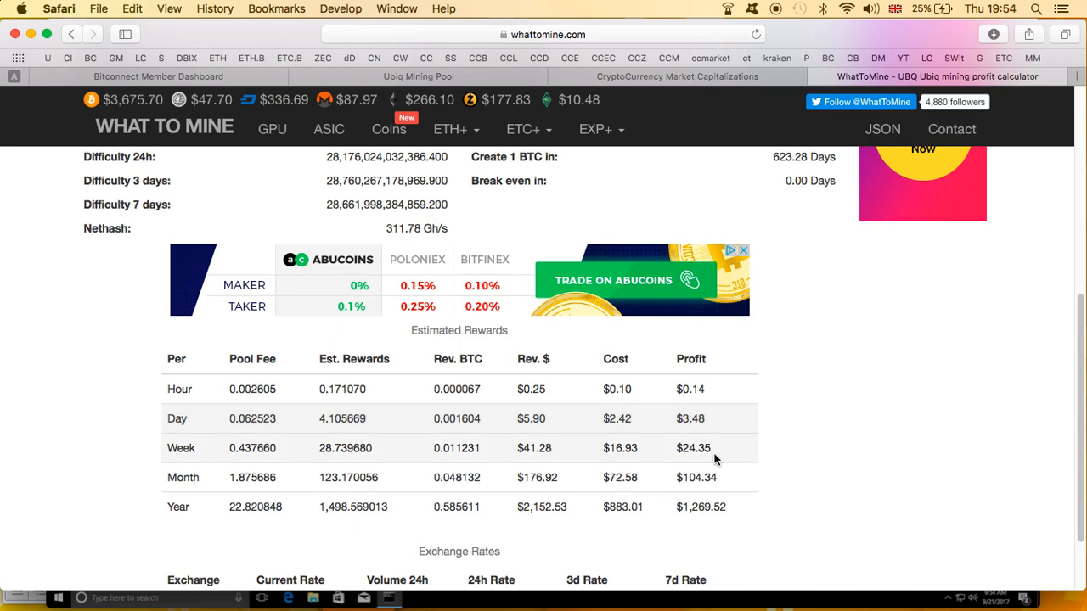
{"action": "mouse_move", "coordinate": [753, 497]}
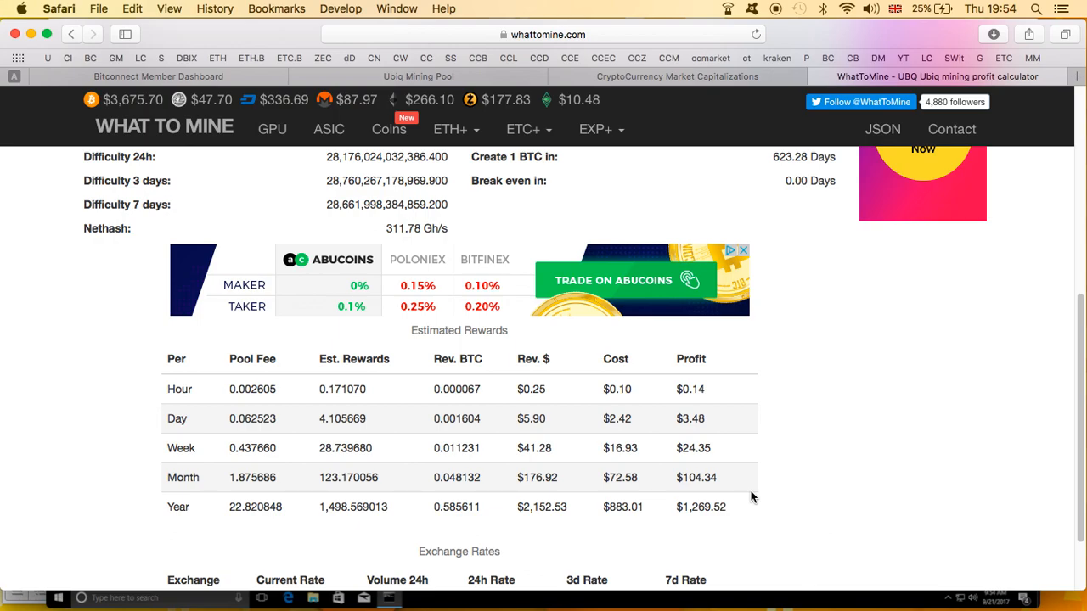
{"action": "mouse_move", "coordinate": [465, 536]}
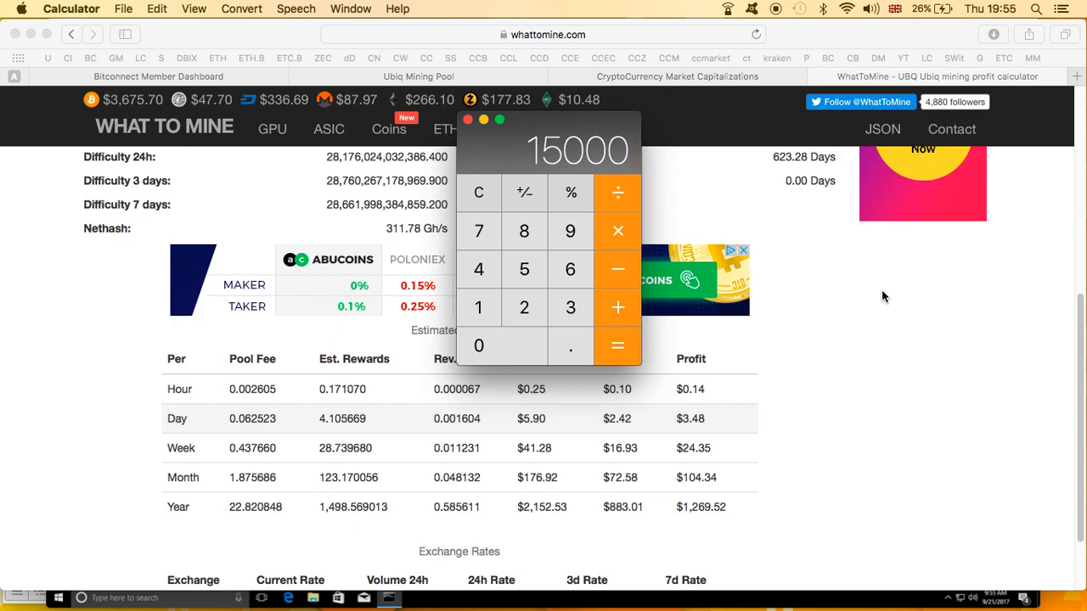
{"action": "mouse_move", "coordinate": [346, 512]}
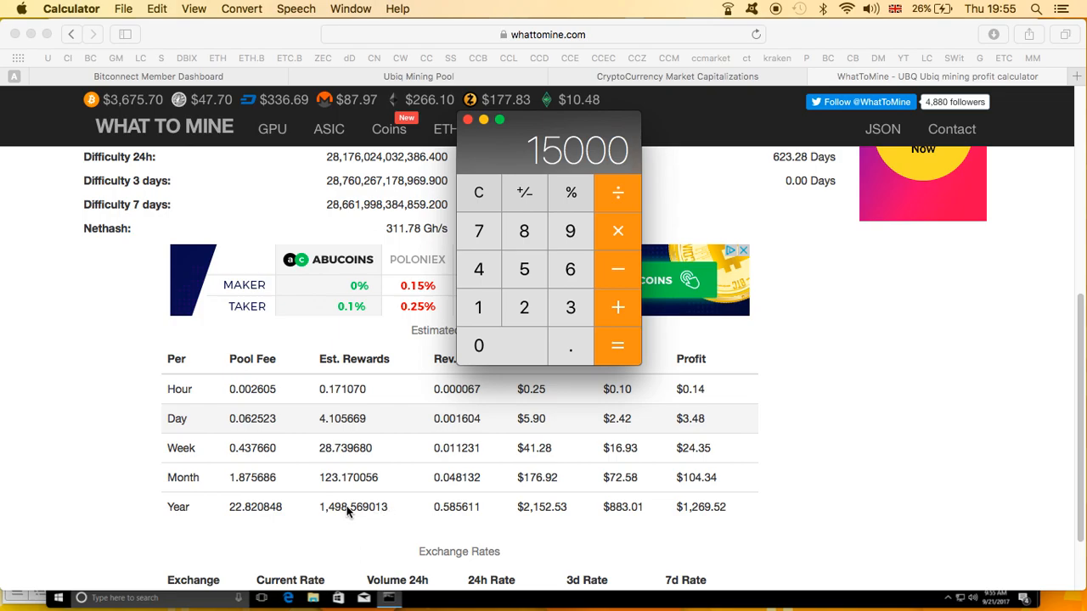
{"action": "mouse_move", "coordinate": [658, 161]}
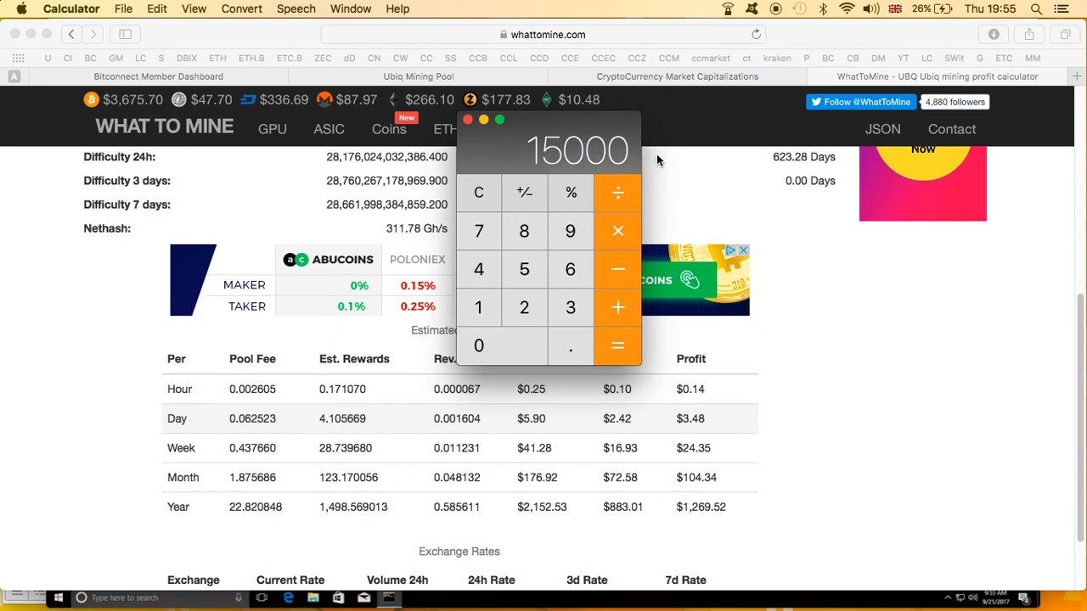
{"action": "mouse_move", "coordinate": [597, 158]}
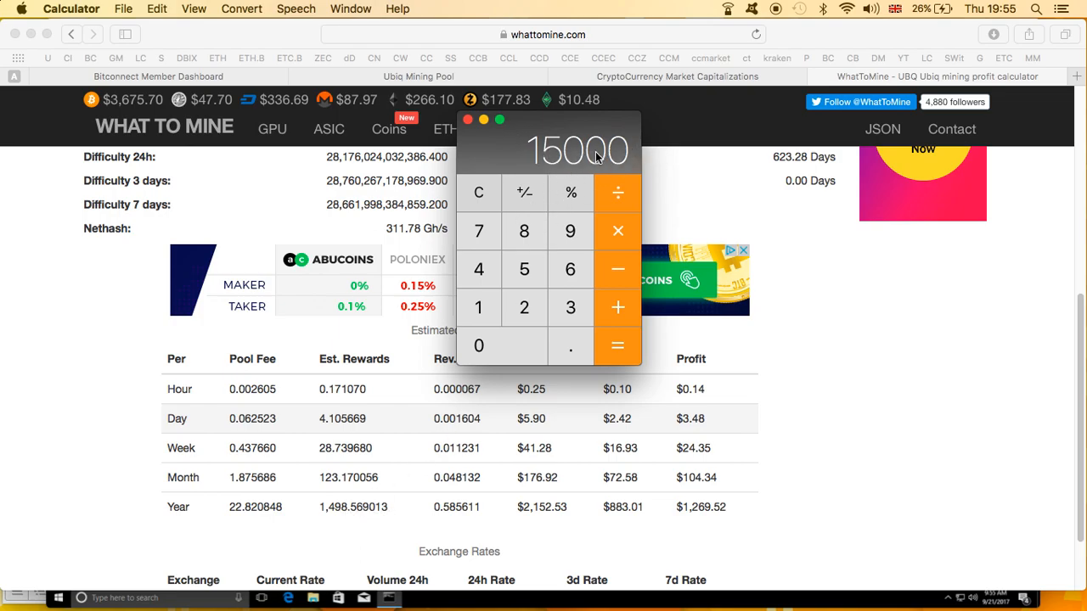
{"action": "mouse_move", "coordinate": [650, 280]}
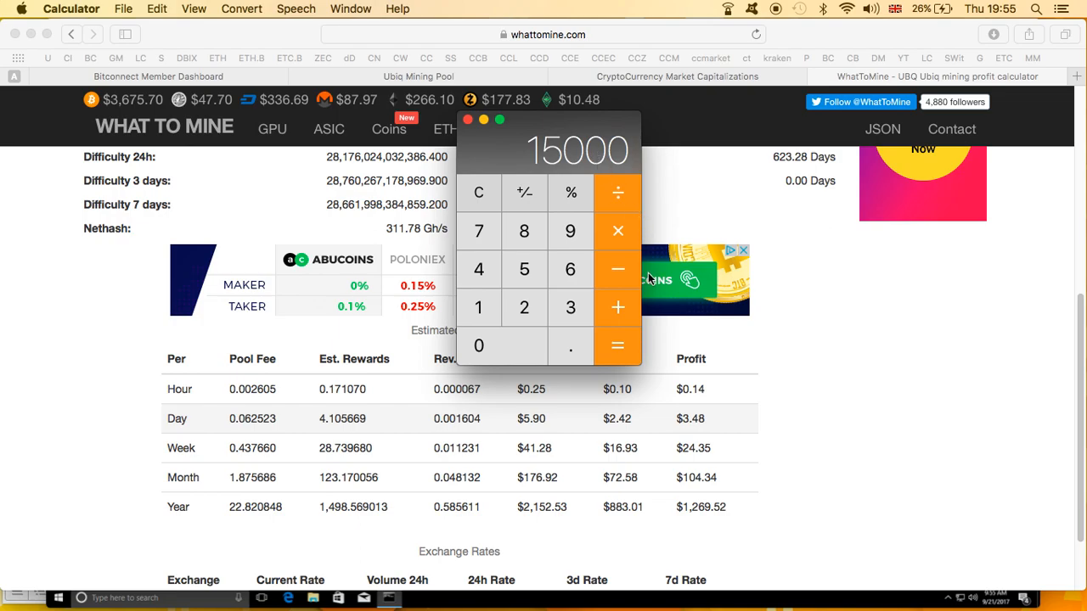
{"action": "mouse_move", "coordinate": [427, 500]}
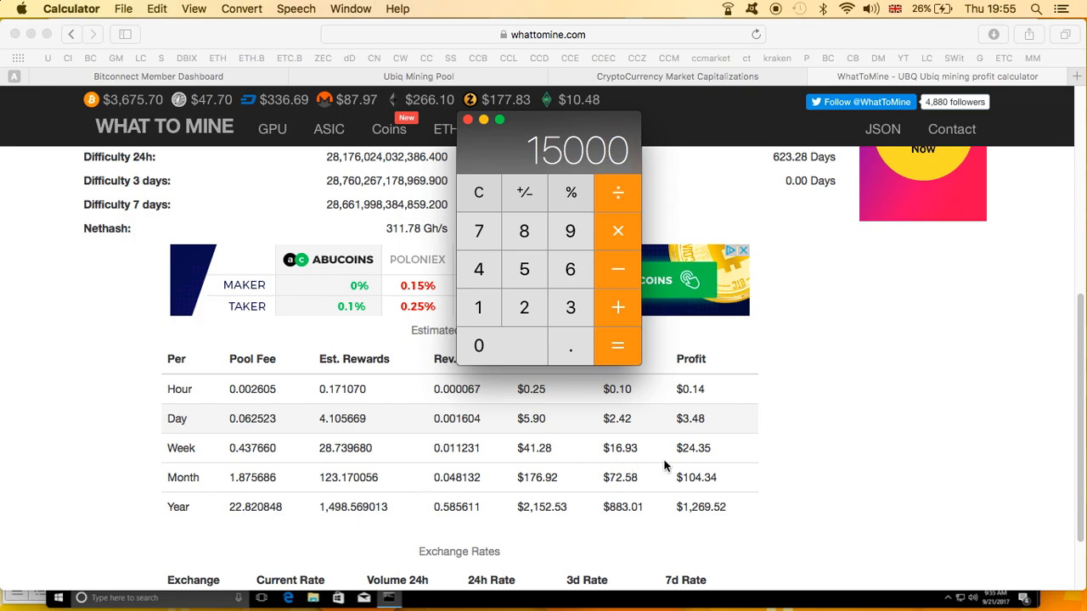
{"action": "mouse_move", "coordinate": [813, 466]}
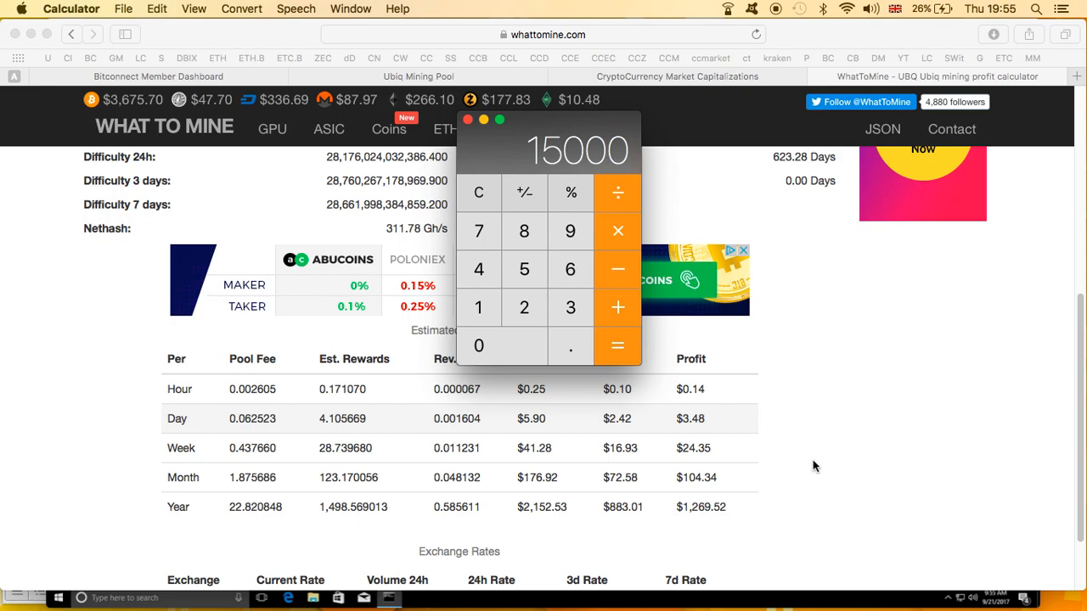
{"action": "mouse_move", "coordinate": [747, 132]}
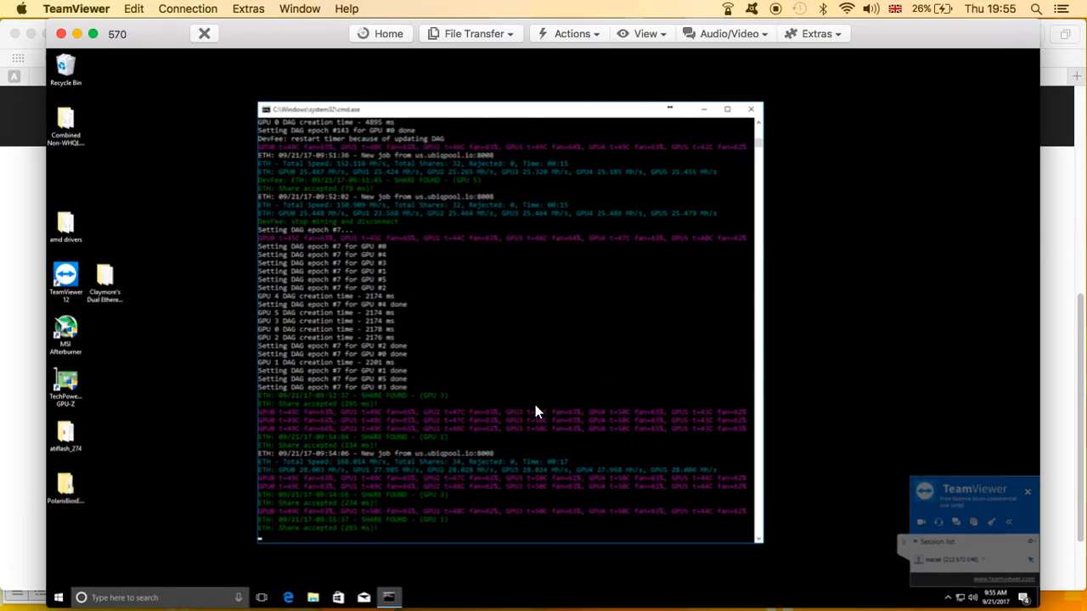
{"action": "mouse_move", "coordinate": [665, 371]}
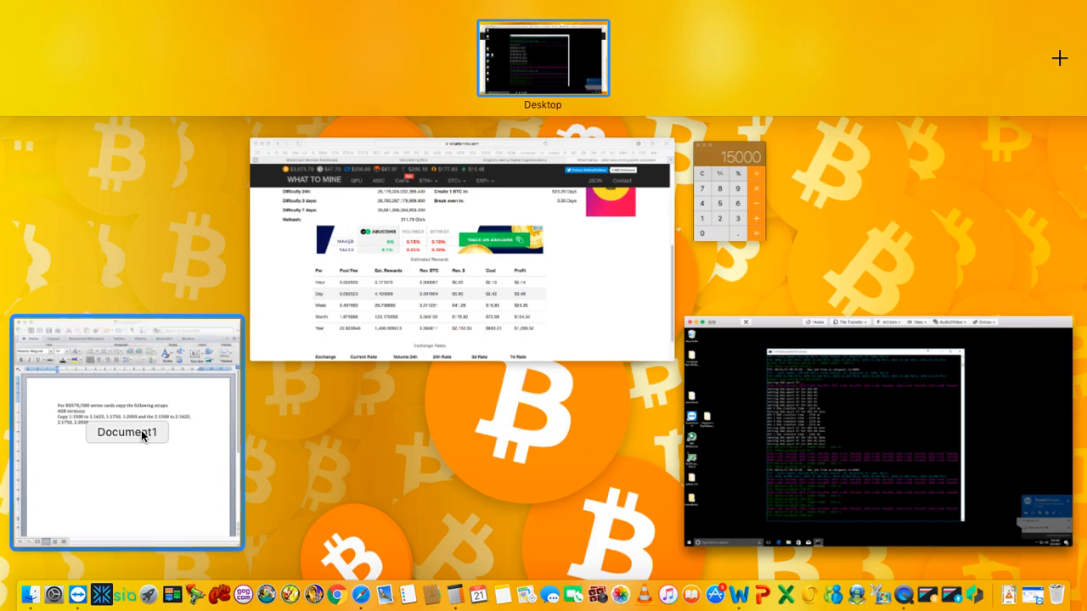
- Pick the Document1 Word strap-notes window in Mission Control
{"action": "left_click", "coordinate": [126, 432]}
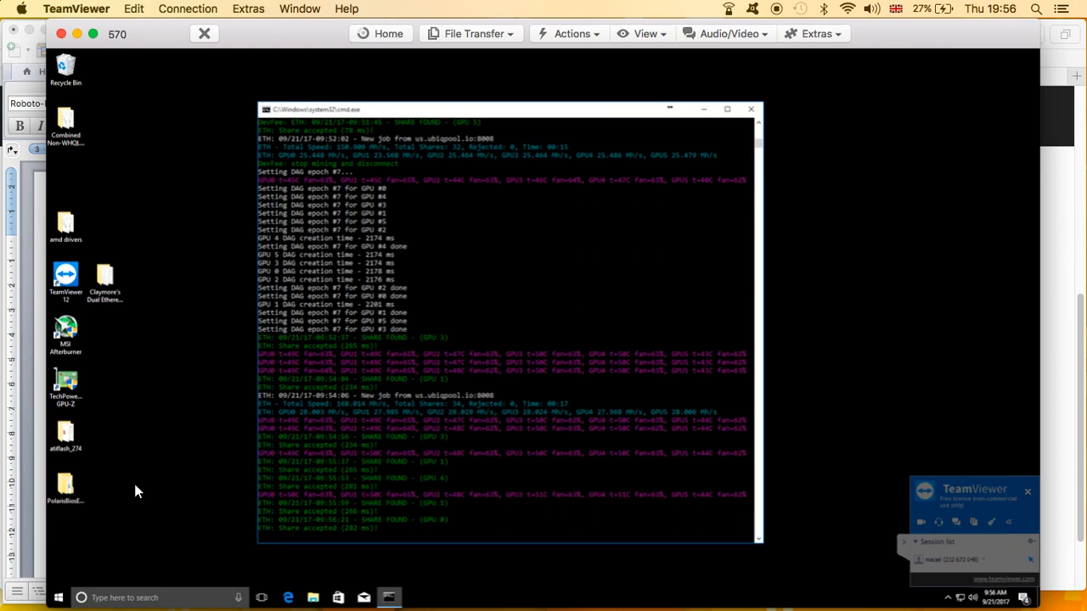
{"action": "mouse_move", "coordinate": [1017, 209]}
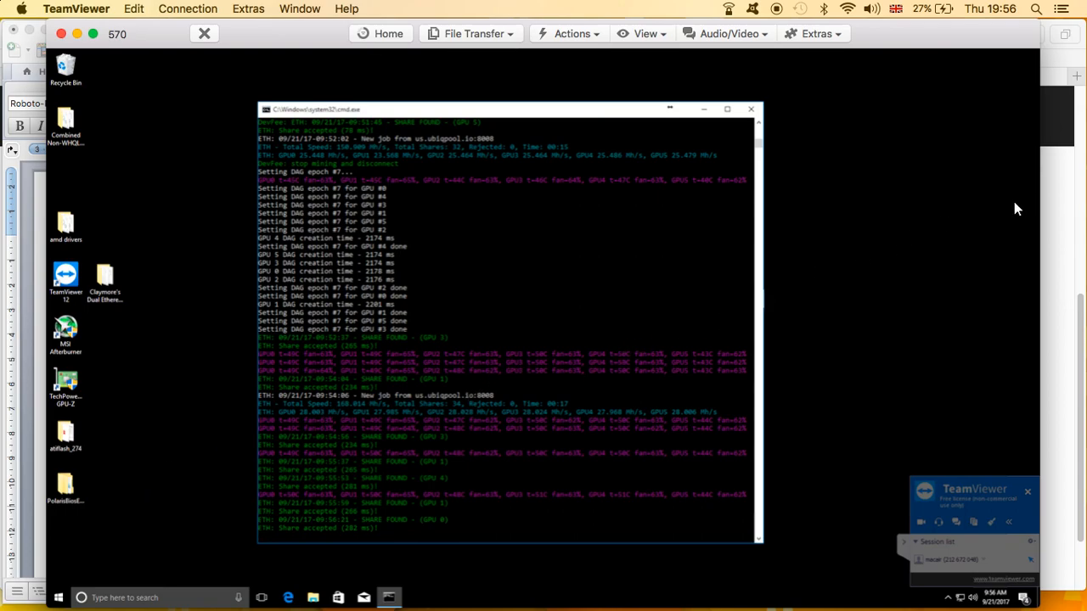